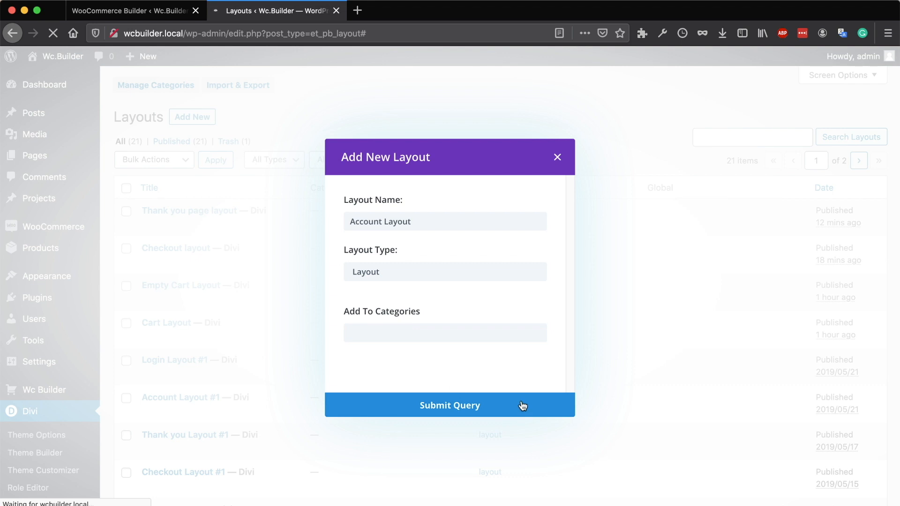
- Create a new Divi Library layout named Account Layout of type Layout
click(449, 405)
text(account)
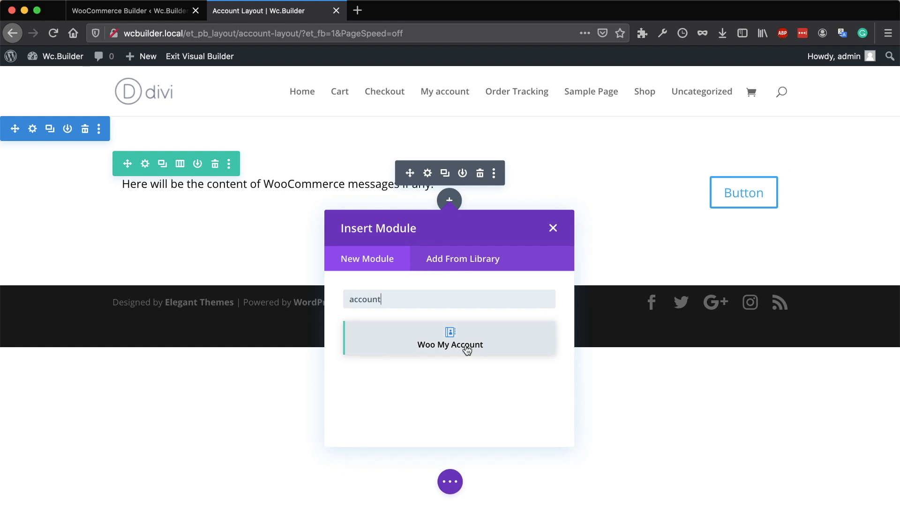
- Insert a Woo My Account module into the Account Layout
click(450, 344)
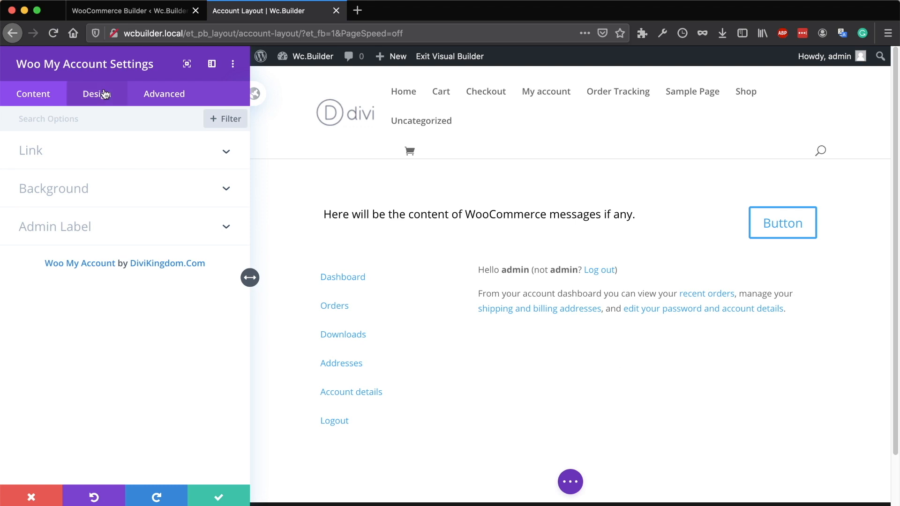
click(97, 93)
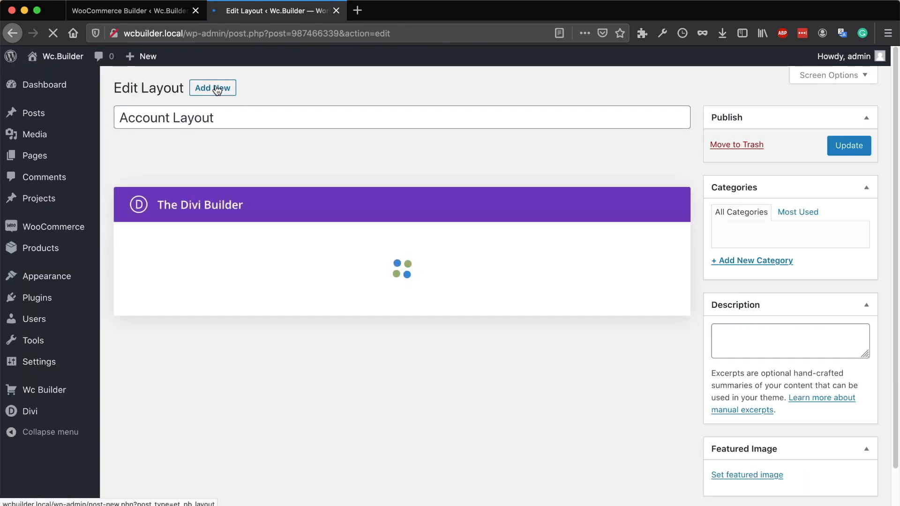
- Start a second new Divi Library layout, to be named Login Layout
click(213, 88)
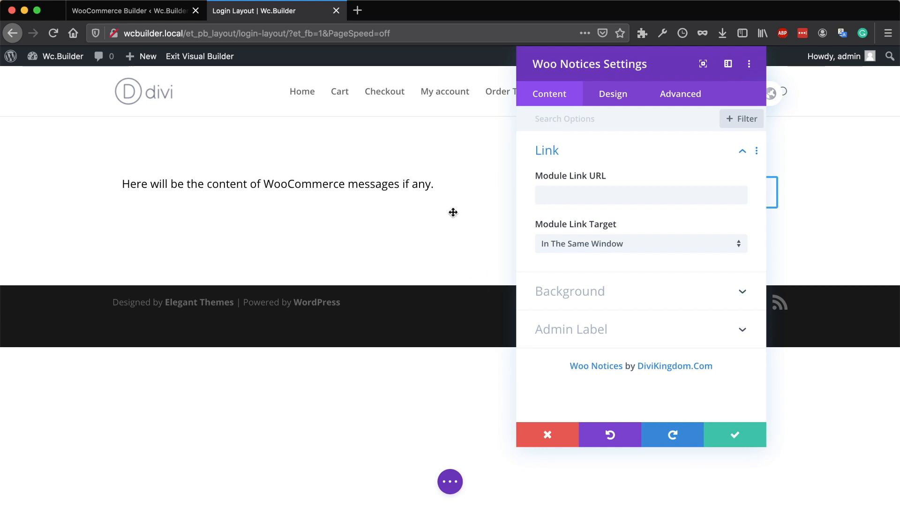
- Insert a Woo Notices module into the Login Layout and review its Content settings
click(547, 434)
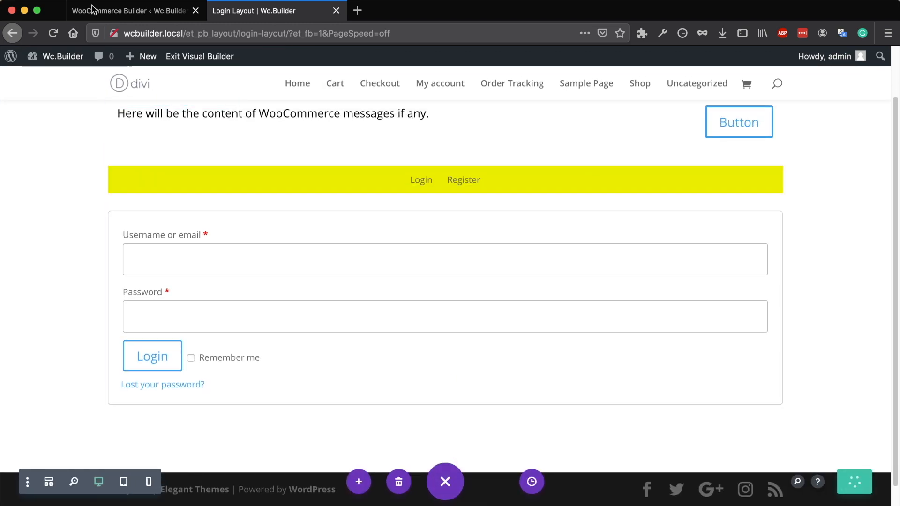
- In WooCommerce Builder My Account settings, assign Login Layout as the logged-out layout
click(132, 10)
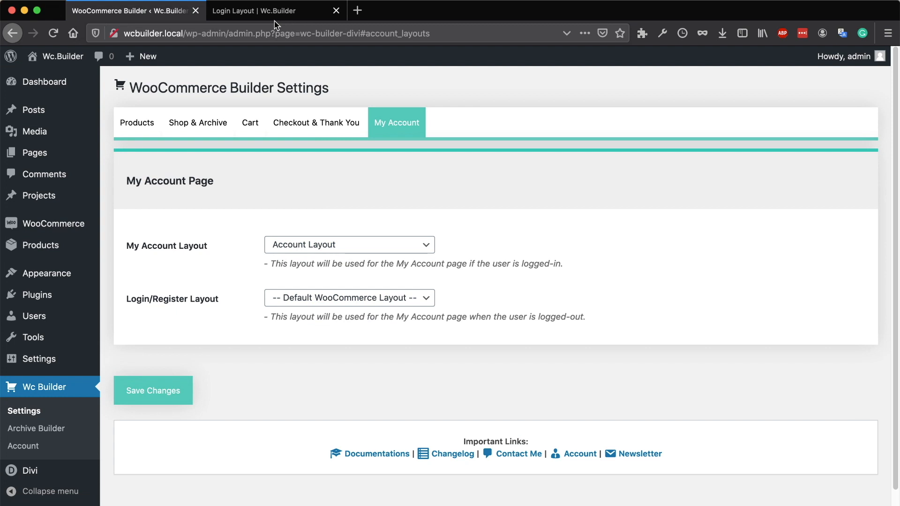
click(152, 390)
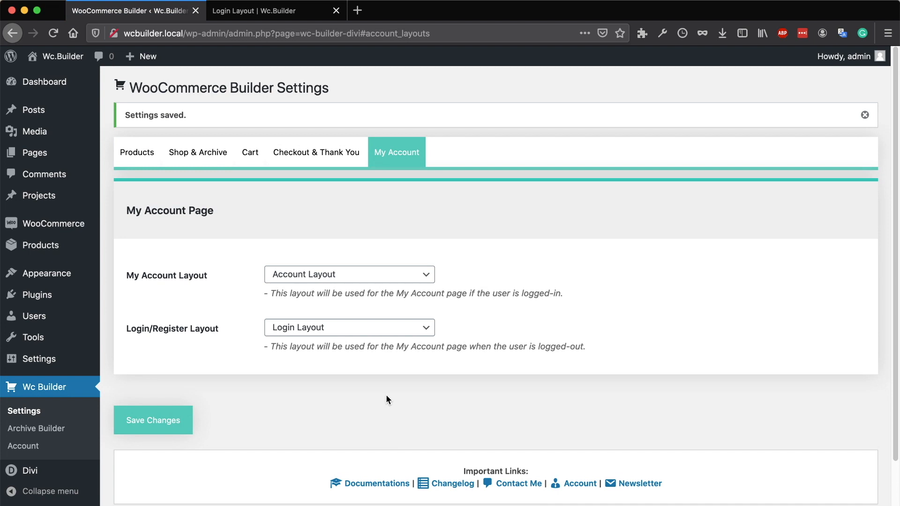
mouse_move(371, 314)
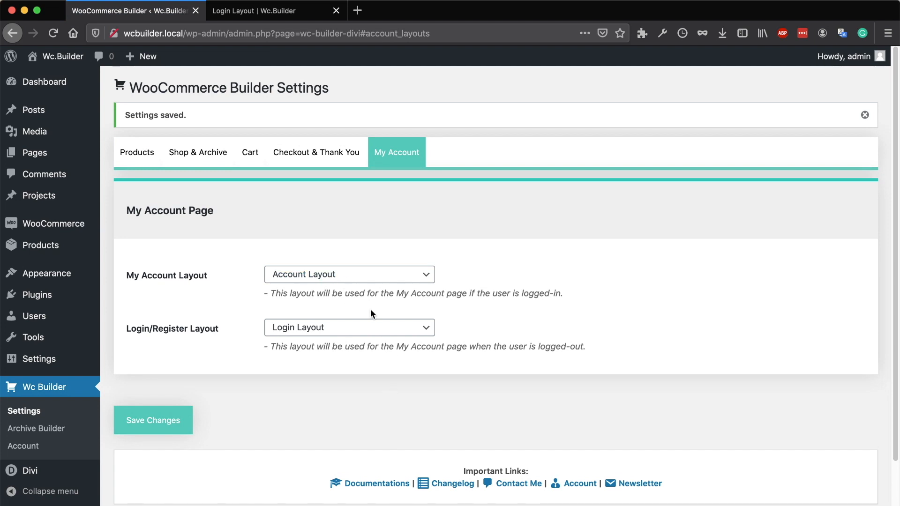